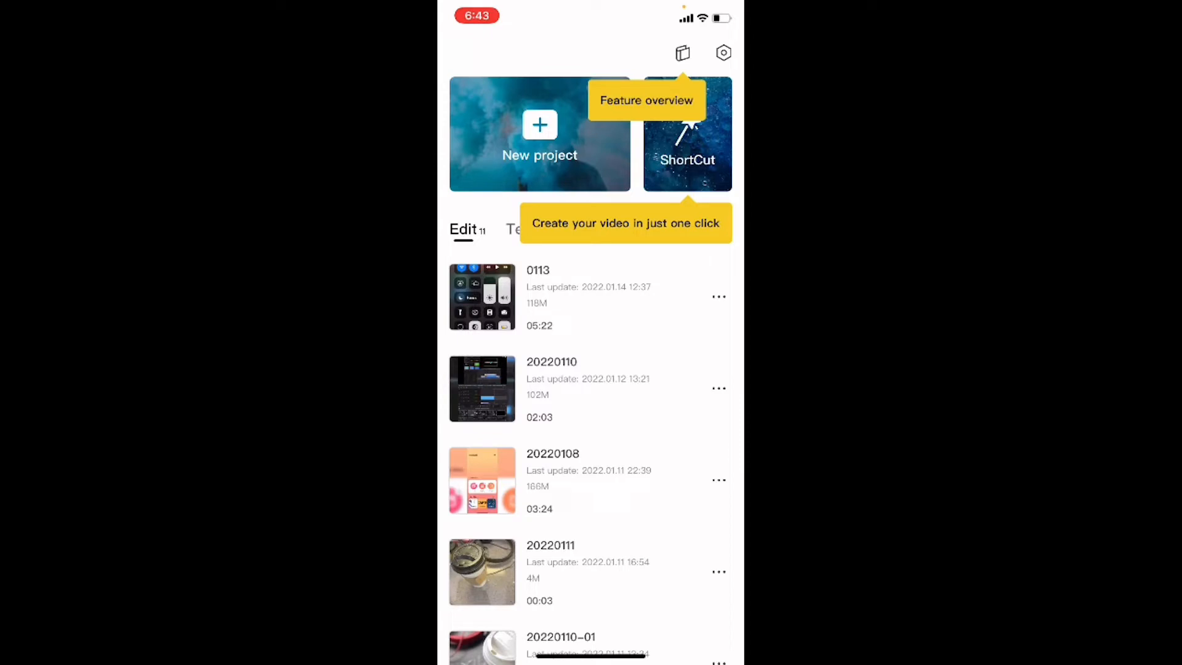
Step: Start a new project and add the 1:13 kitchen clip from Recents
{"action": "left_click", "coordinate": [540, 134]}
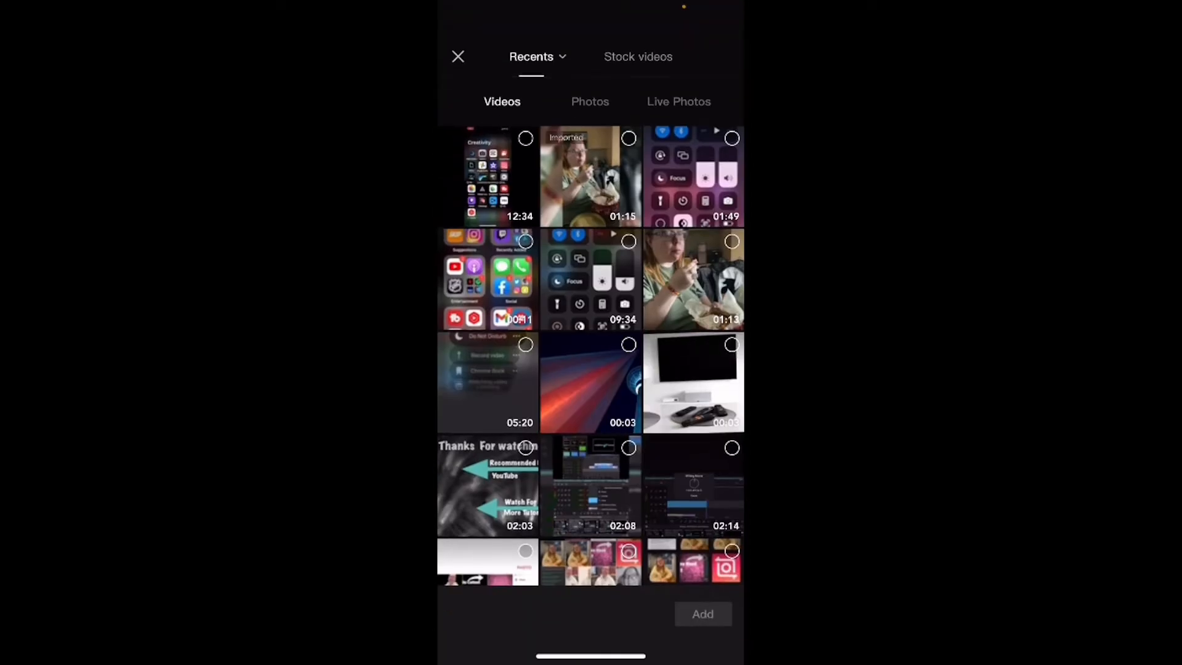
{"action": "left_click", "coordinate": [692, 280]}
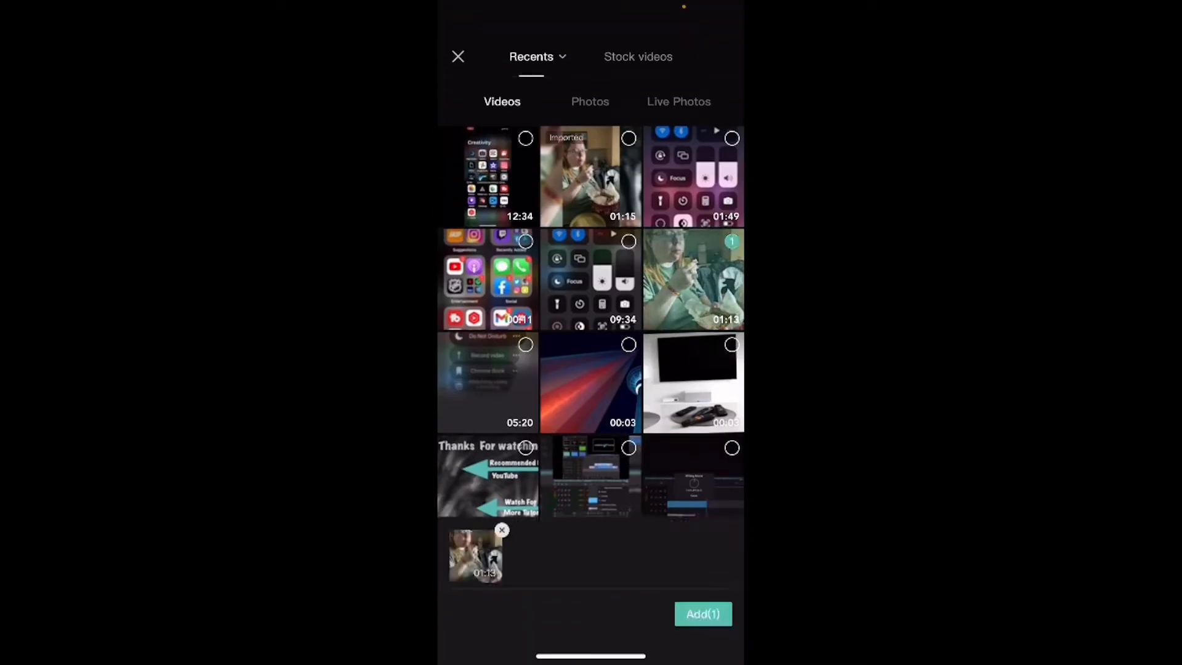
{"action": "left_click", "coordinate": [702, 614]}
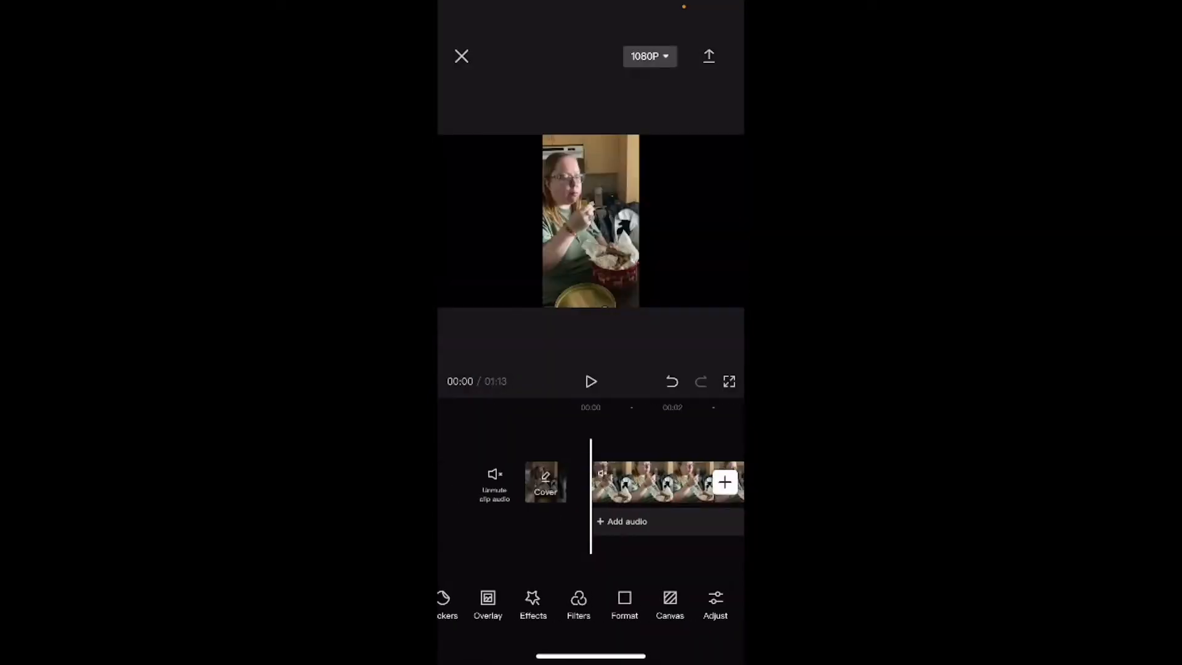
Step: Apply a blurred canvas background behind the vertical kitchen clip
{"action": "left_click", "coordinate": [669, 603]}
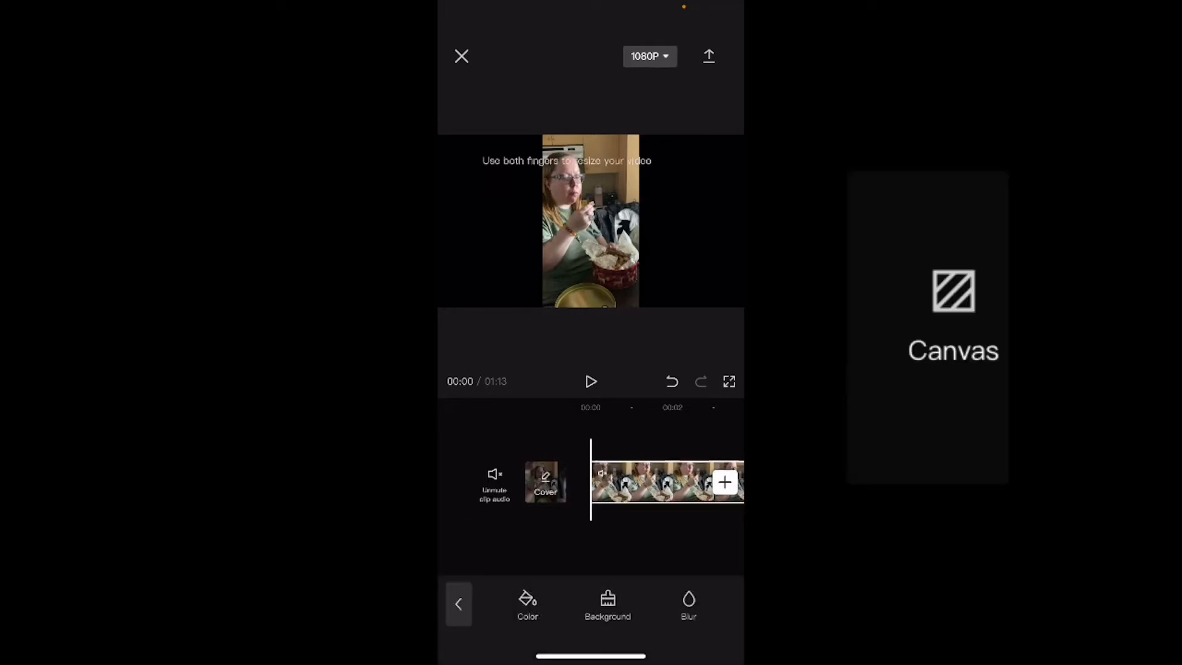
{"action": "left_click", "coordinate": [688, 604]}
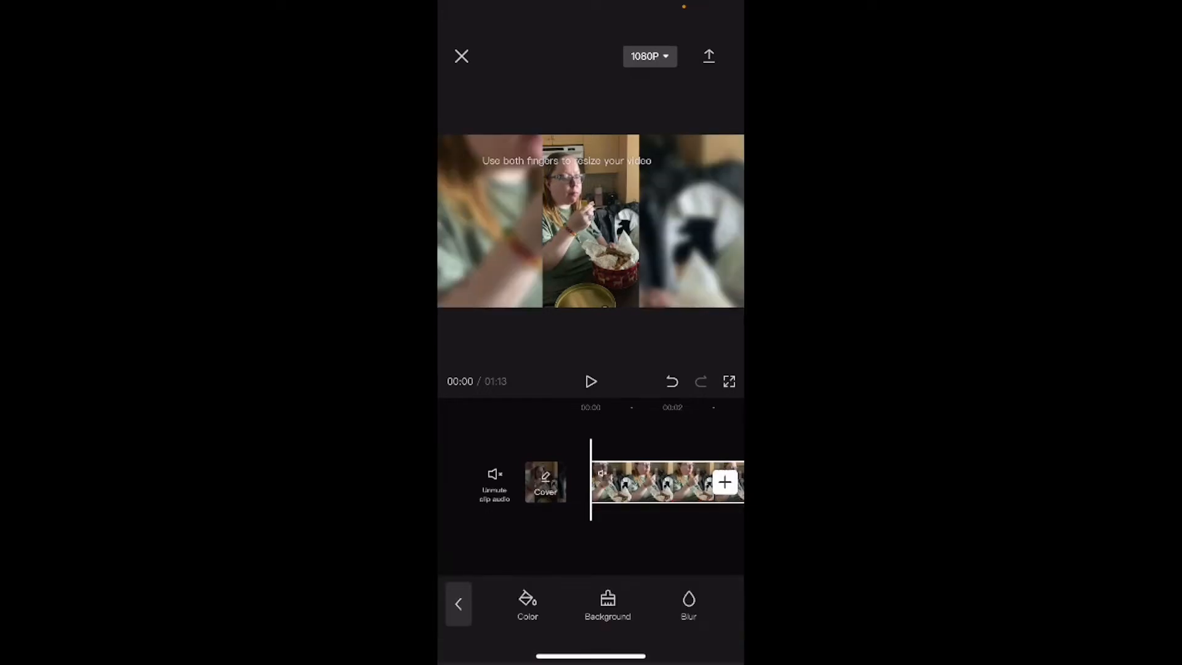
{"action": "left_click", "coordinate": [591, 382]}
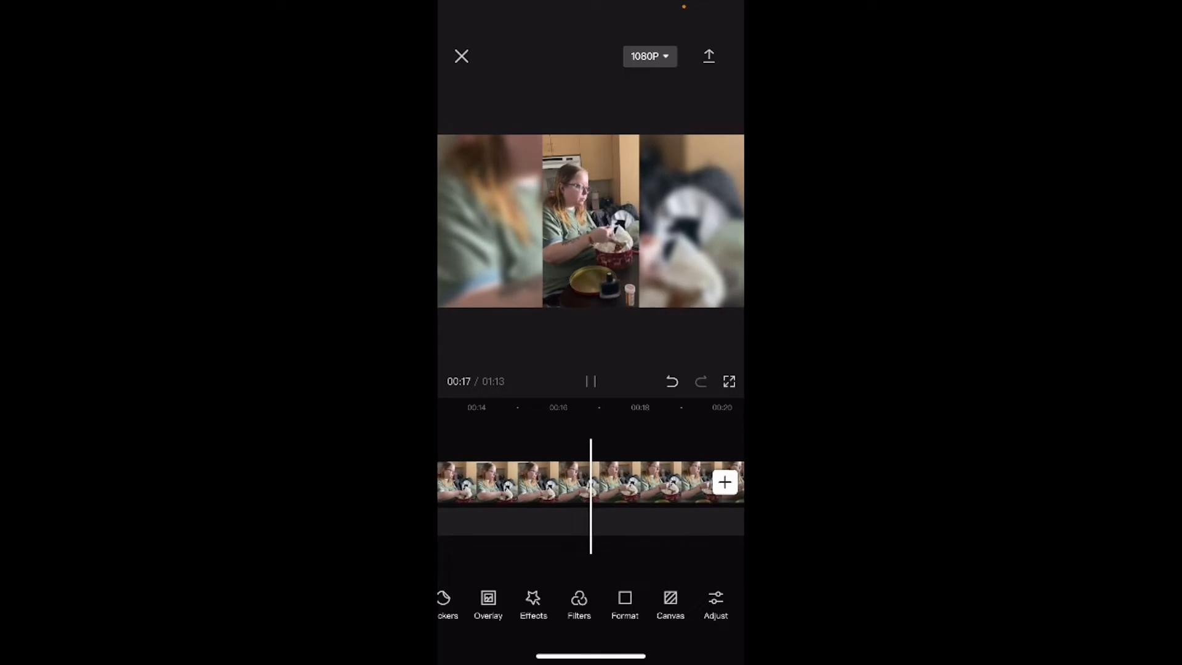
Step: Start adding an overlay and scroll down through the Recents clips
{"action": "left_click", "coordinate": [487, 604]}
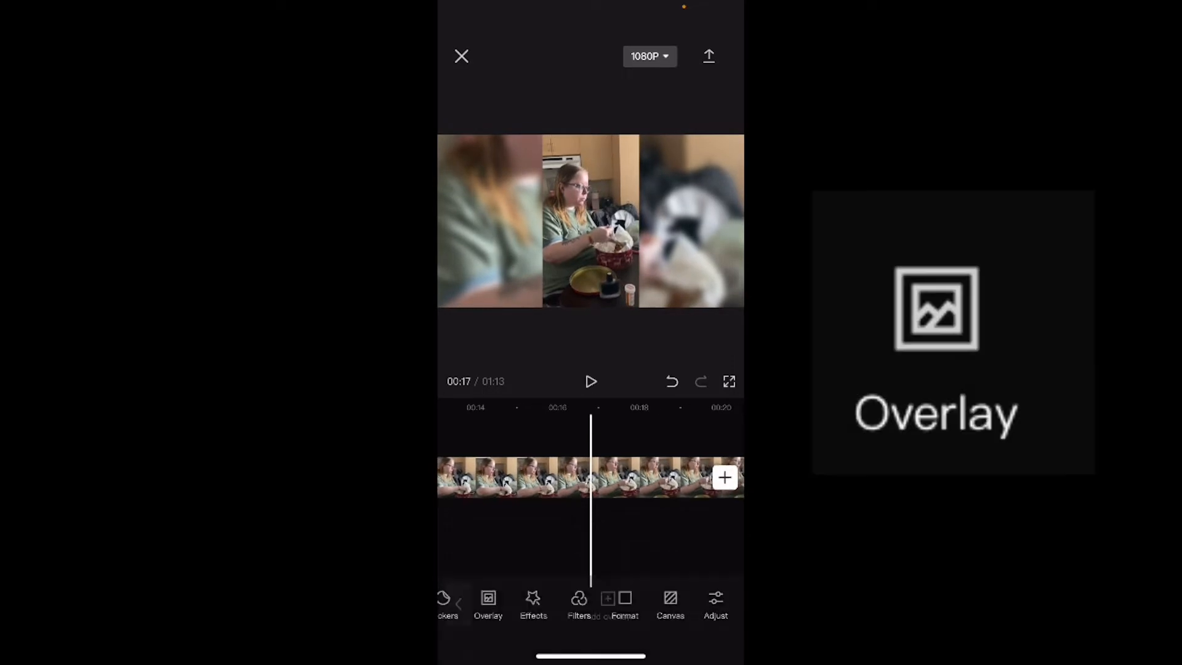
{"action": "left_click", "coordinate": [487, 606]}
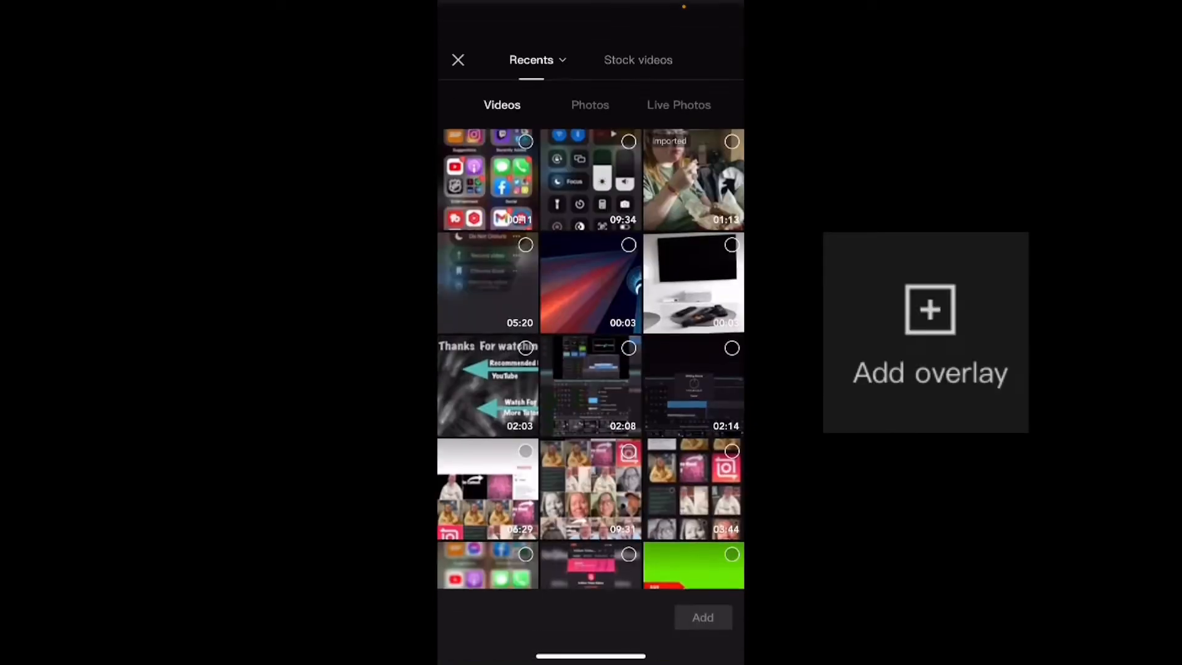
{"action": "scroll", "scroll_direction": "down", "scroll_amount": 3}
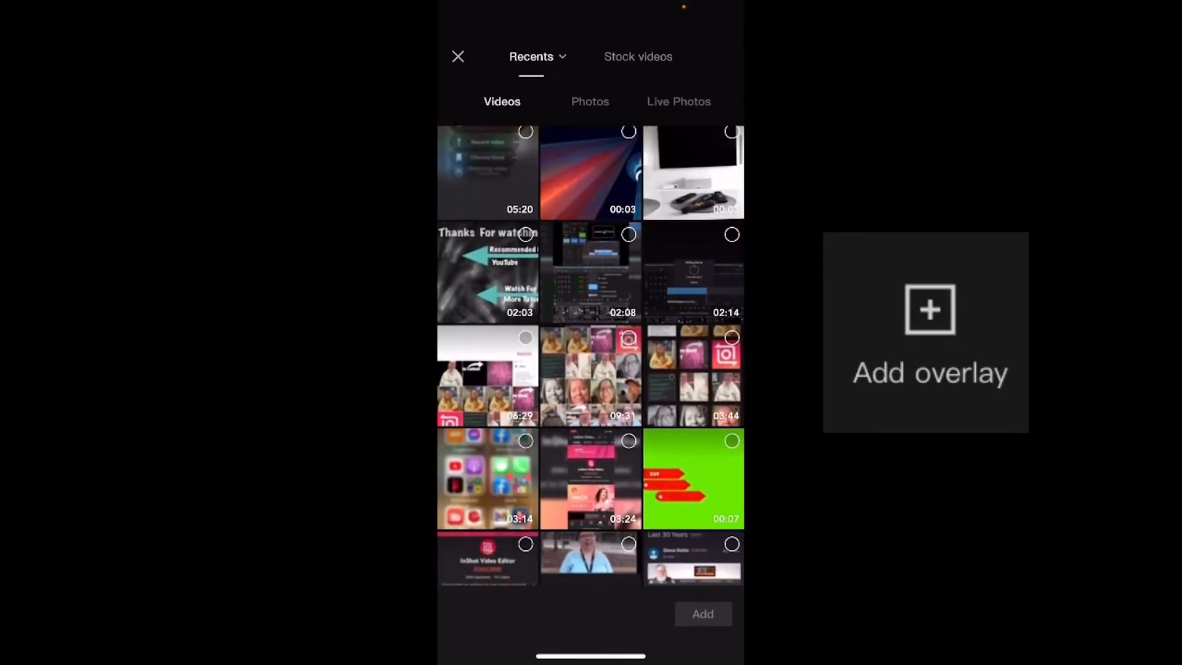
{"action": "scroll", "scroll_direction": "down", "scroll_amount": 3}
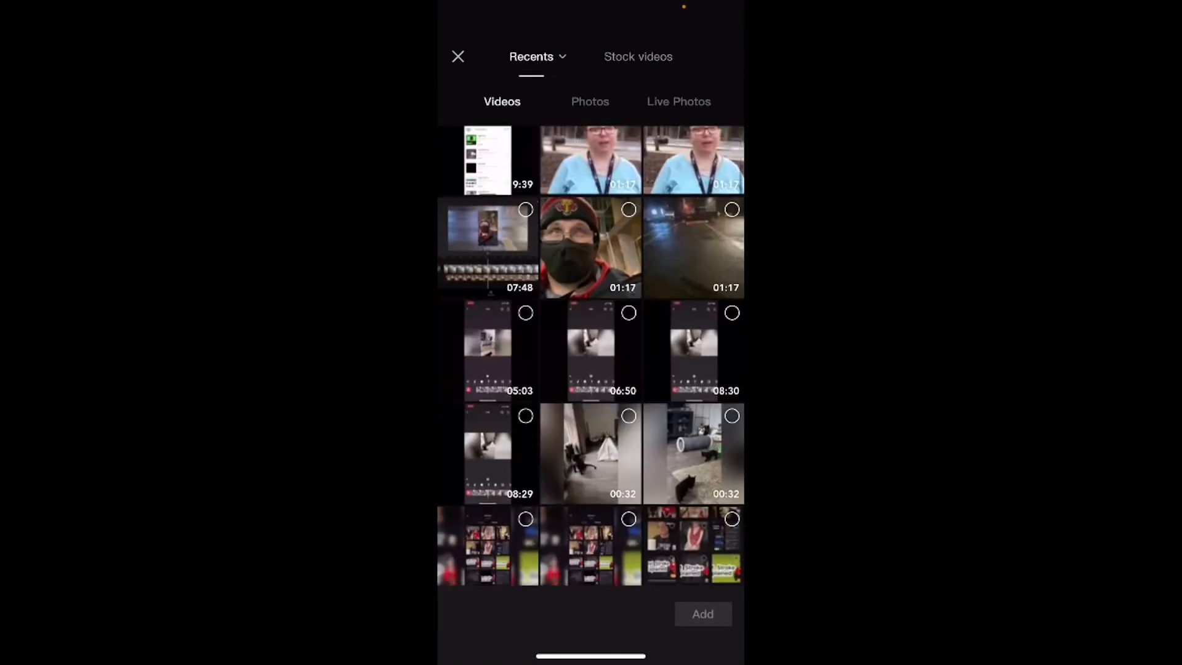
{"action": "scroll", "scroll_direction": "down", "scroll_amount": 3}
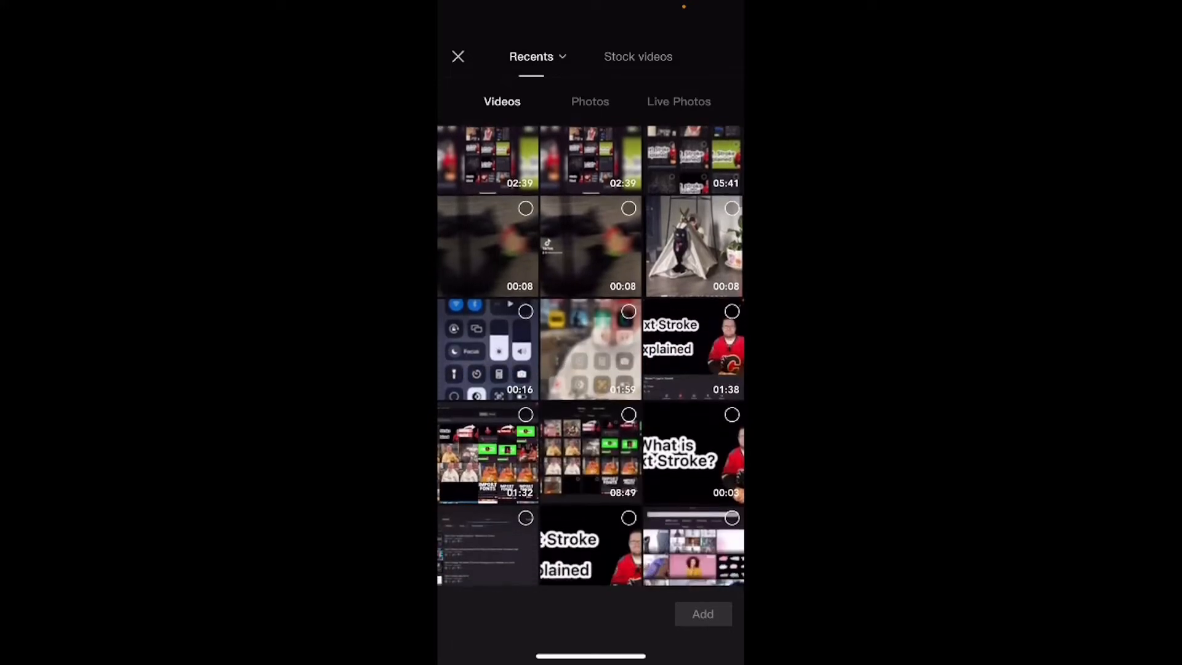
{"action": "scroll", "scroll_direction": "down", "scroll_amount": 3}
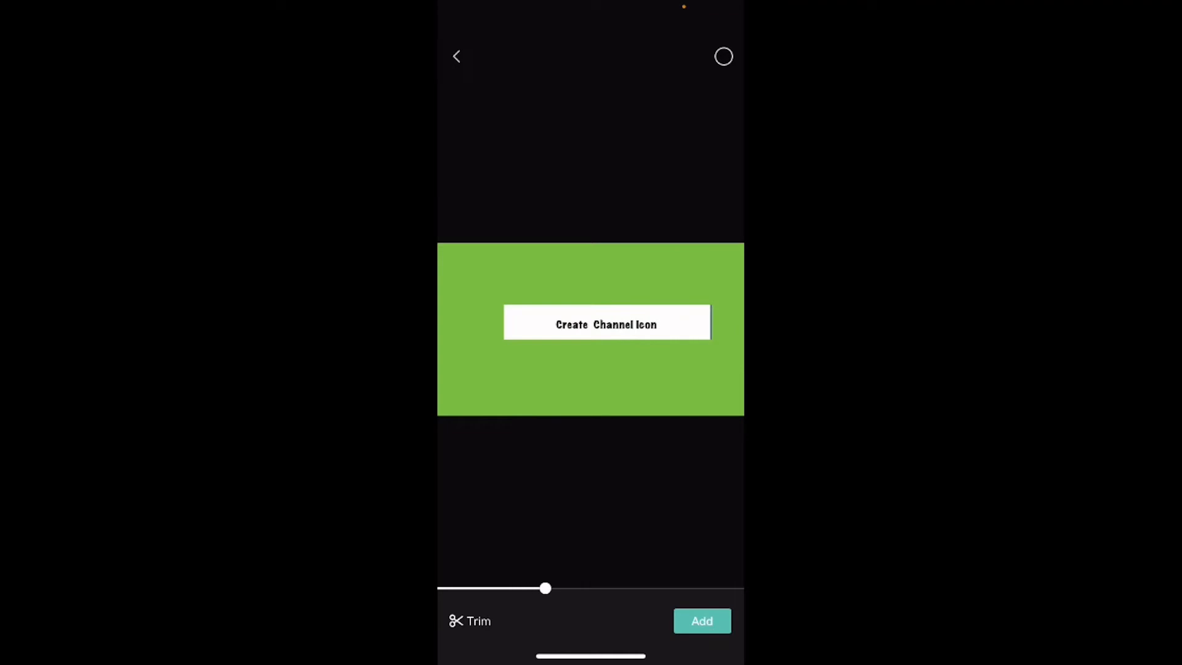
Step: Preview clips and select the green-screen subscribe banner to add
{"action": "left_click_drag", "start_coordinate": [544, 588], "coordinate": [655, 588]}
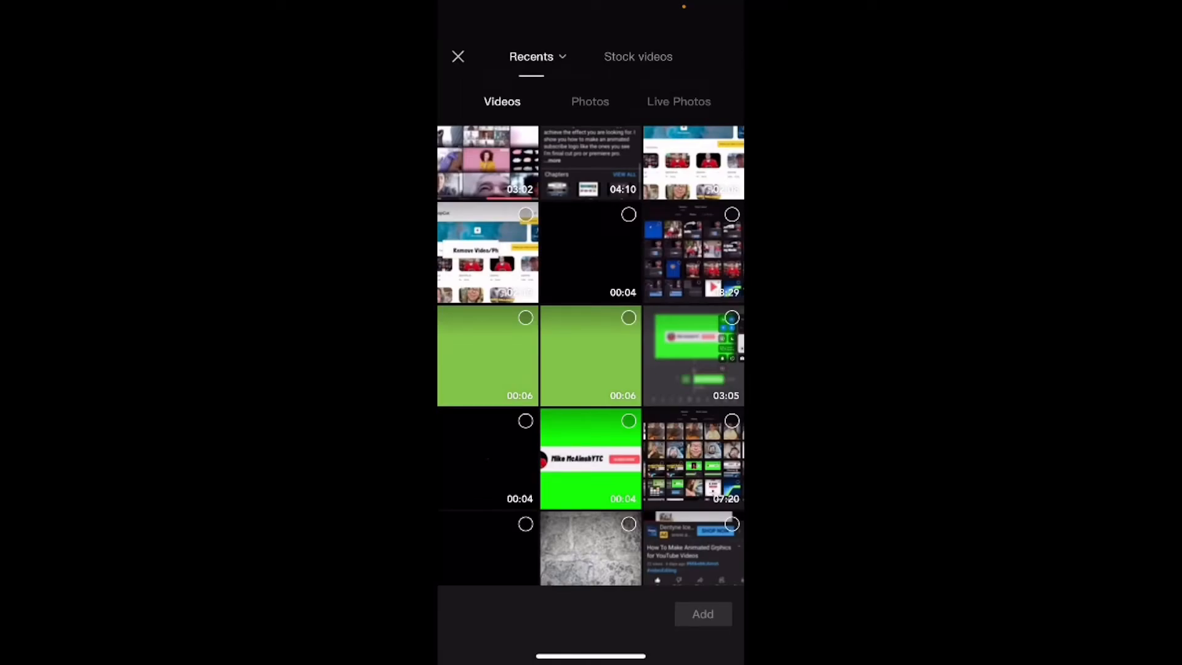
{"action": "left_click", "coordinate": [591, 458]}
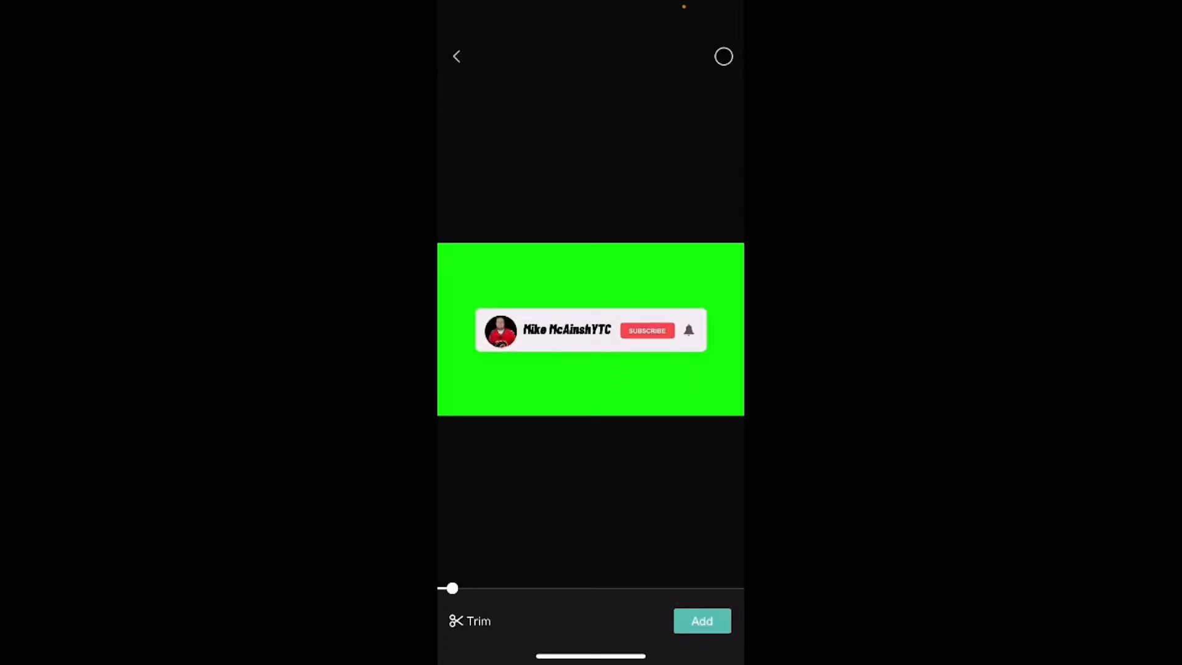
{"action": "left_click", "coordinate": [701, 620]}
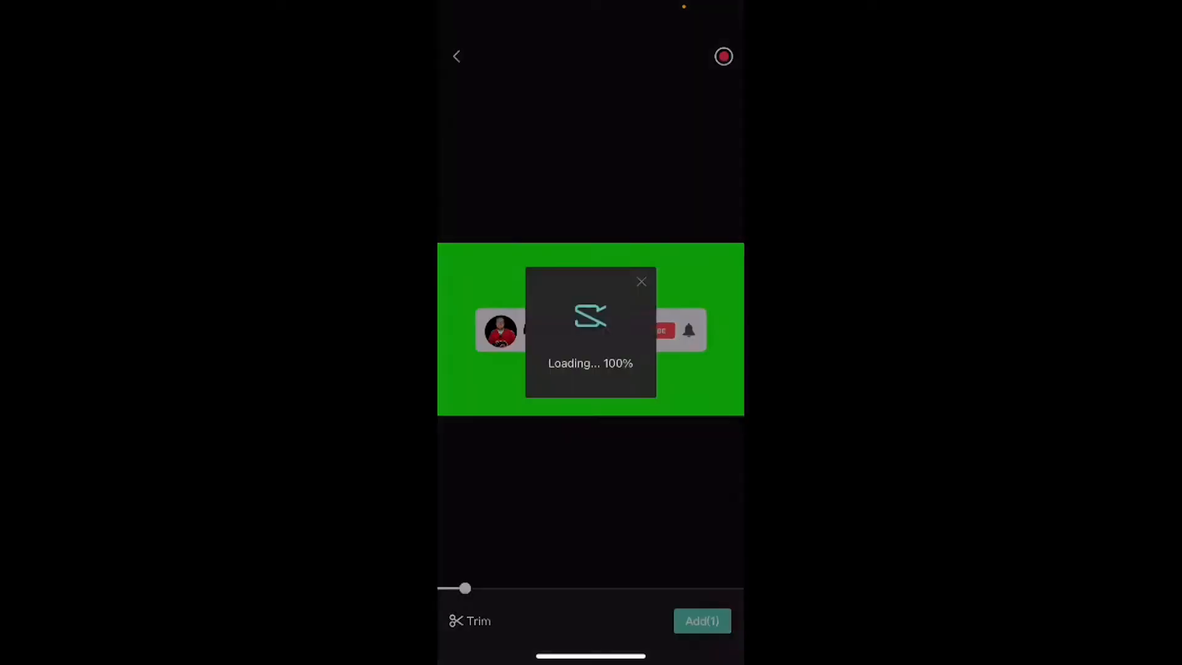
Step: Import the subscribe banner as an overlay at 00:17 and scroll its toolbar
{"action": "left_click", "coordinate": [702, 621]}
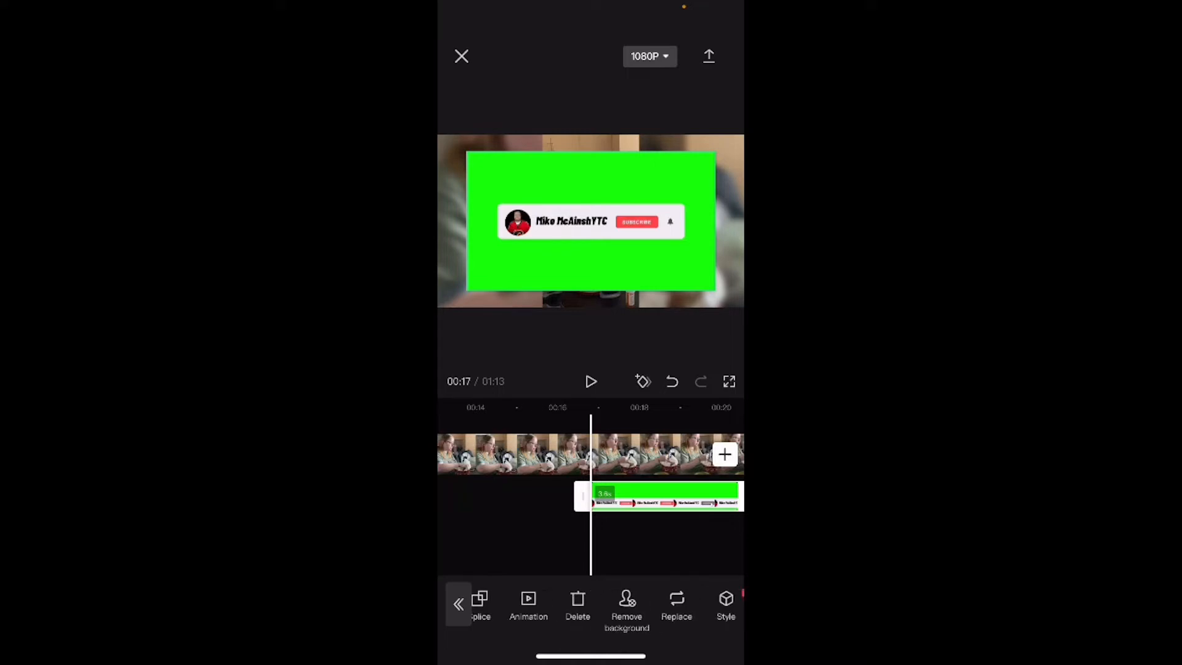
{"action": "scroll", "scroll_direction": "left", "scroll_amount": 3}
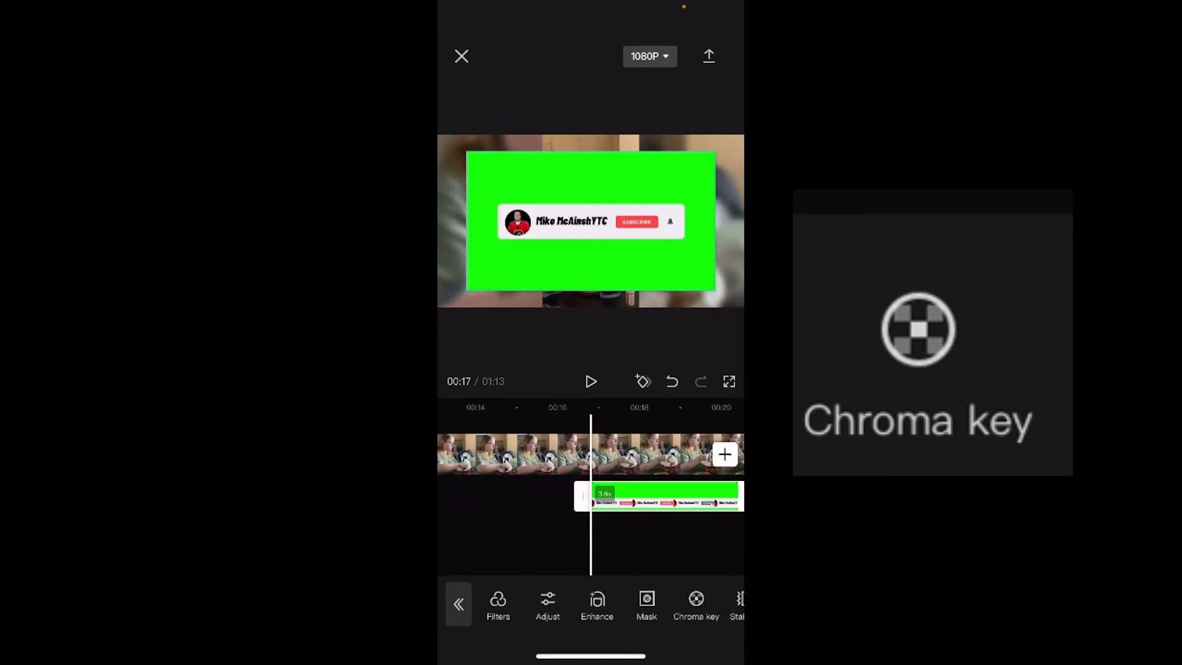
Step: Sample the banner's green with Chroma key's color picker and select Intensity
{"action": "left_click", "coordinate": [695, 604]}
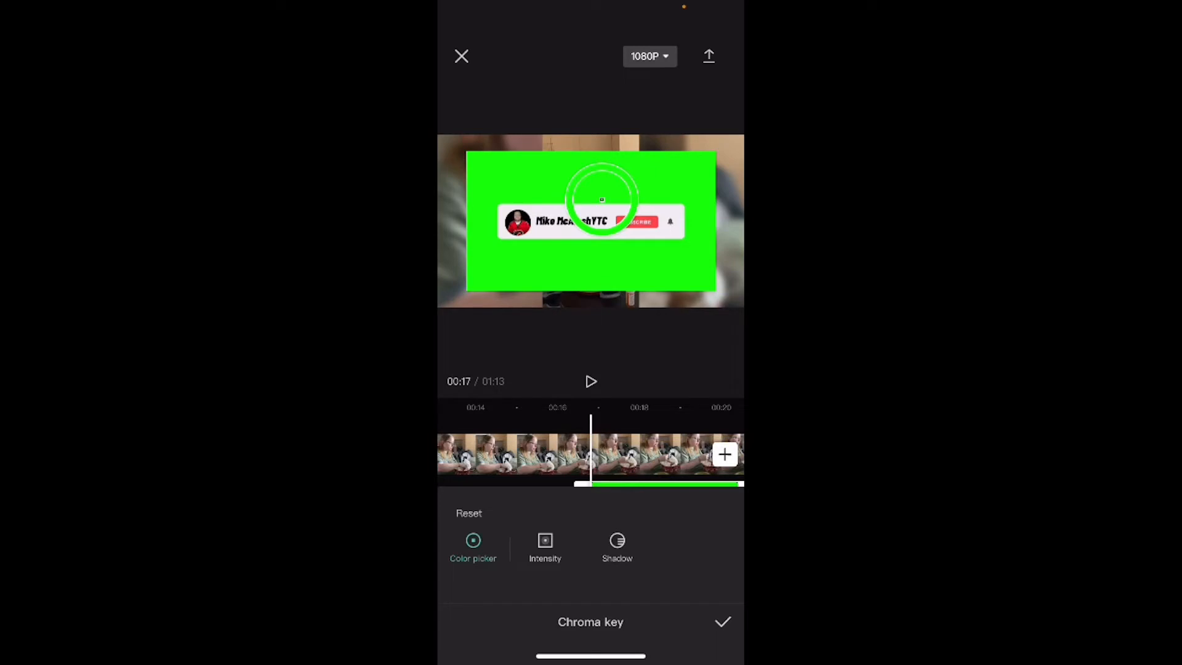
{"action": "left_click", "coordinate": [545, 547]}
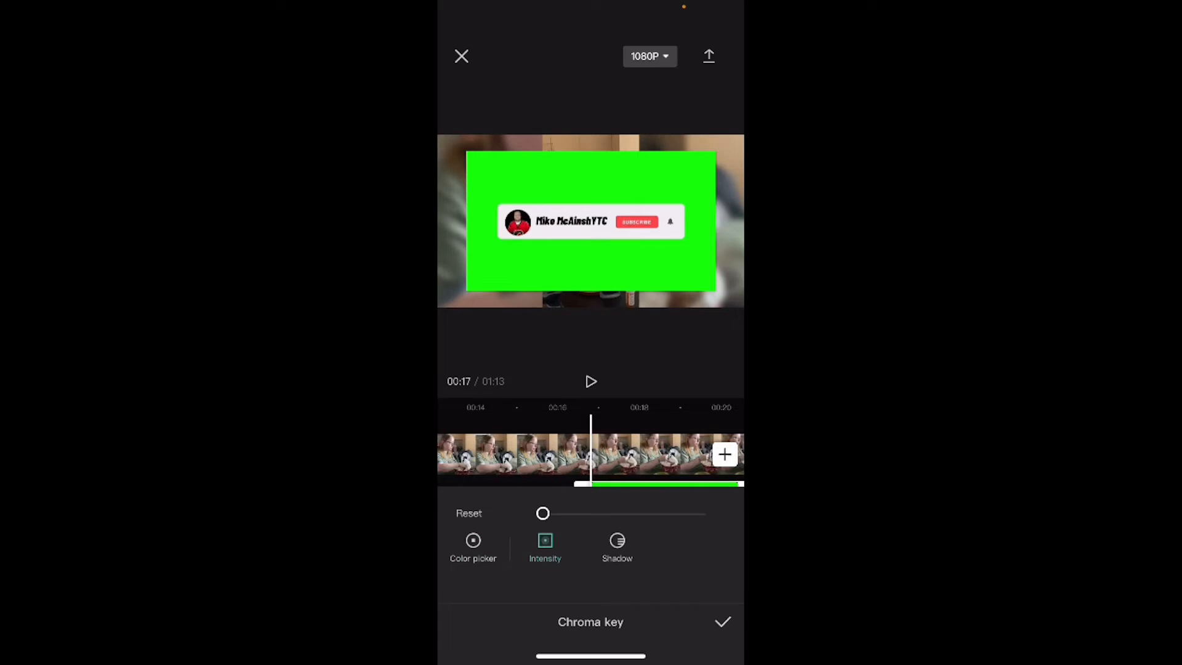
Step: Adjust key intensity from maximum back down until the green background disappears
{"action": "left_click_drag", "start_coordinate": [543, 514], "coordinate": [567, 514]}
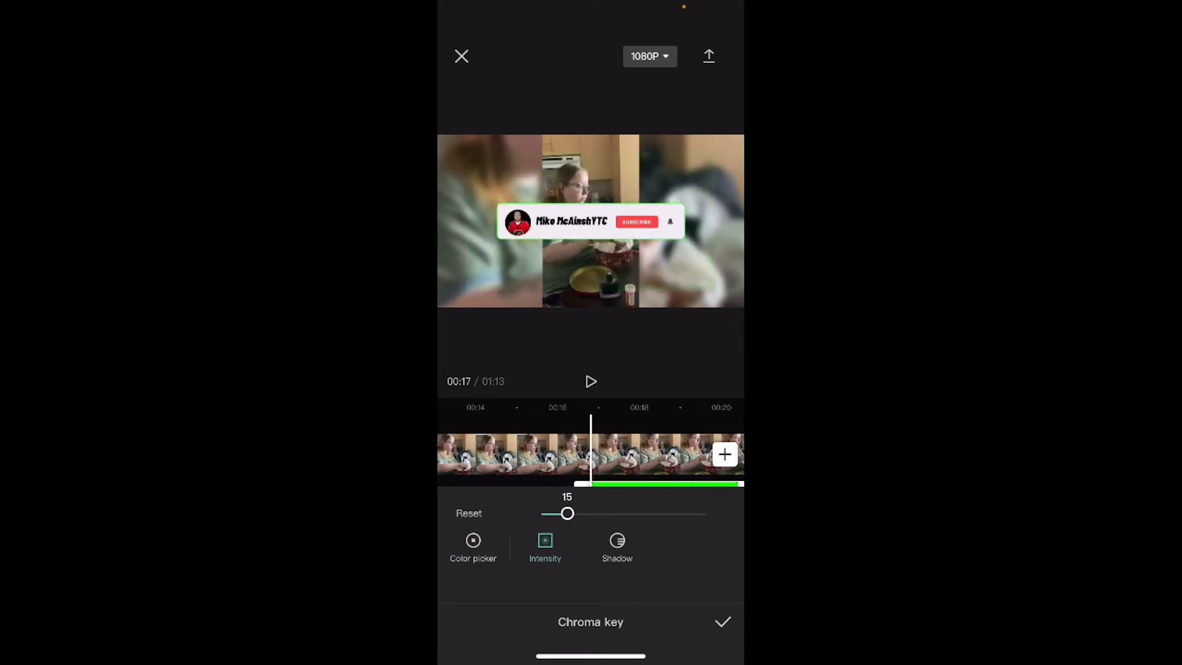
{"action": "left_click_drag", "start_coordinate": [567, 514], "coordinate": [706, 514]}
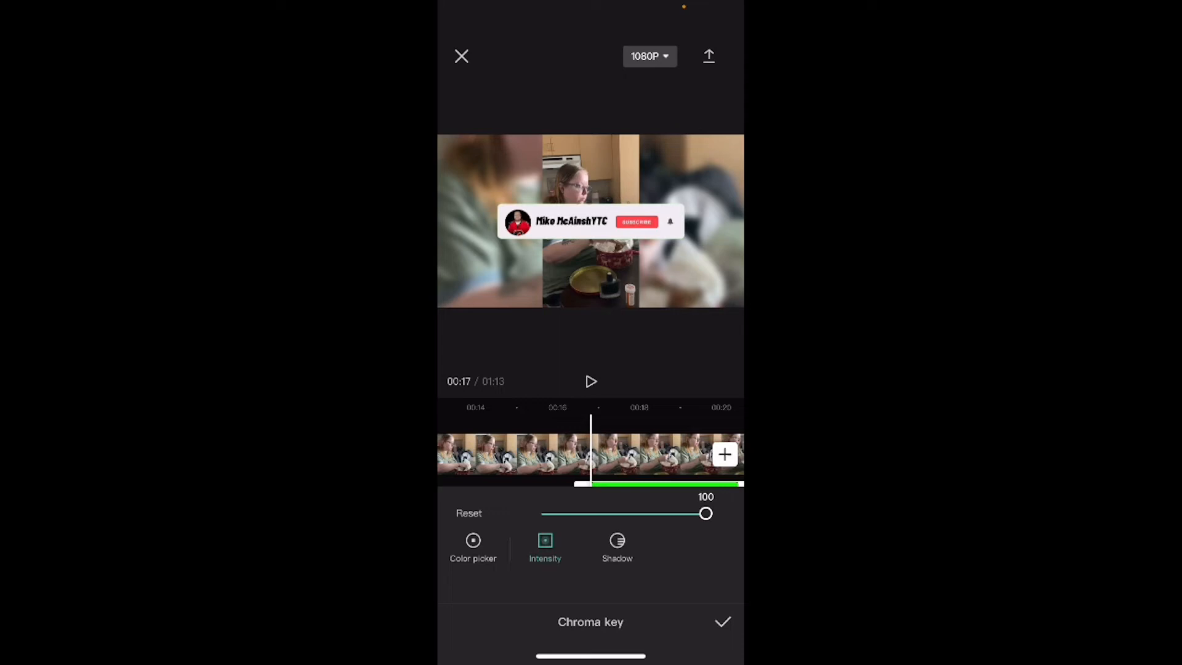
{"action": "left_click_drag", "start_coordinate": [705, 513], "coordinate": [587, 513]}
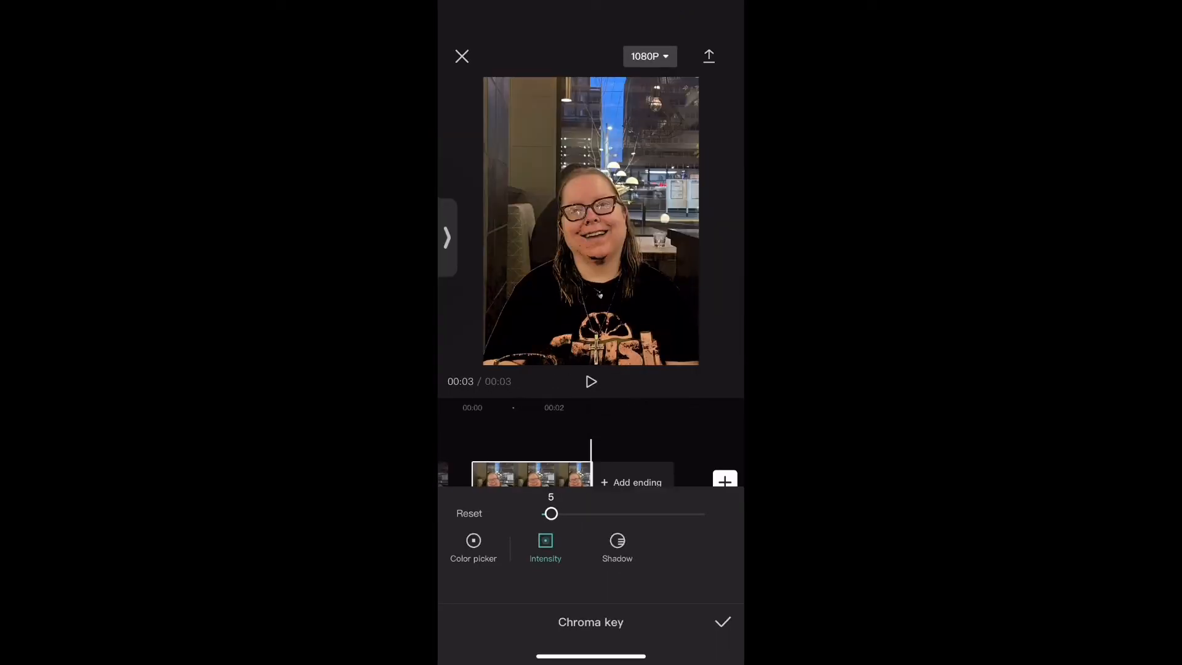
{"action": "left_click", "coordinate": [617, 546]}
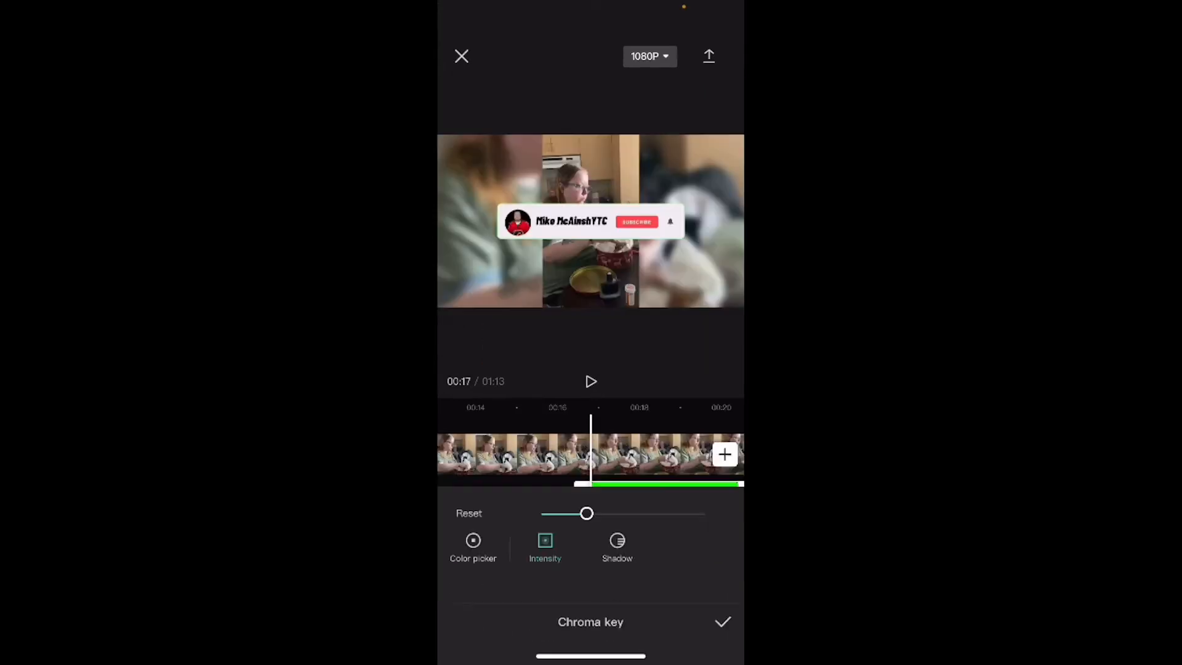
Step: Confirm the chroma key and place the small banner in the lower-left corner
{"action": "left_click", "coordinate": [721, 622]}
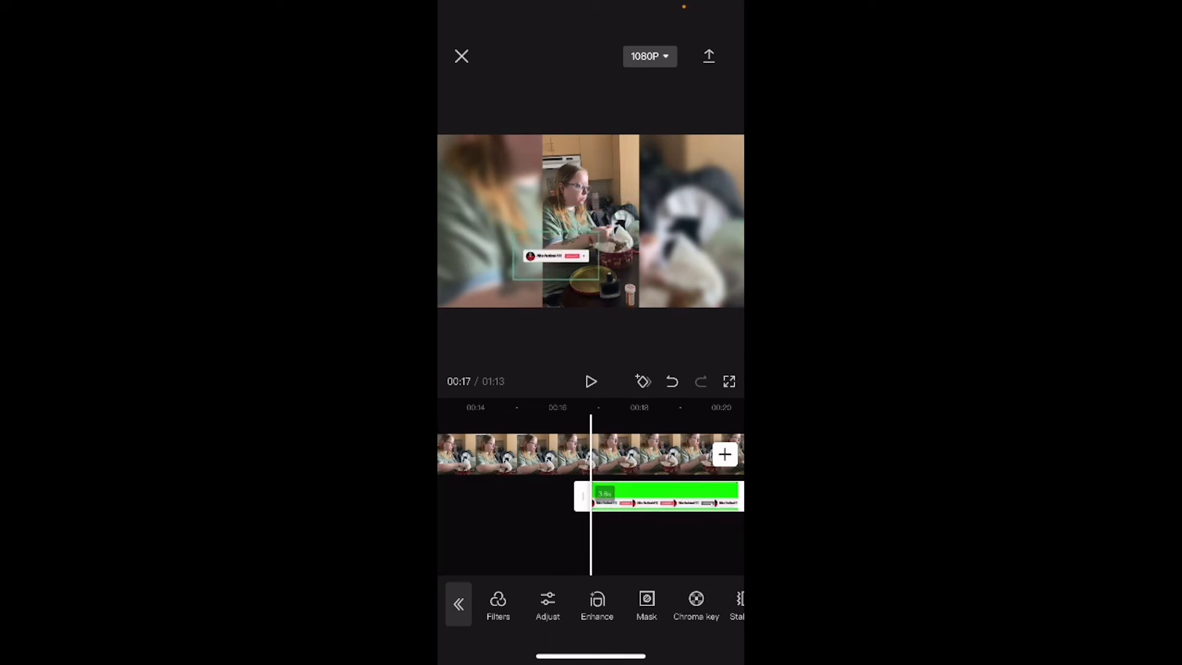
{"action": "left_click_drag", "start_coordinate": [557, 257], "coordinate": [483, 272]}
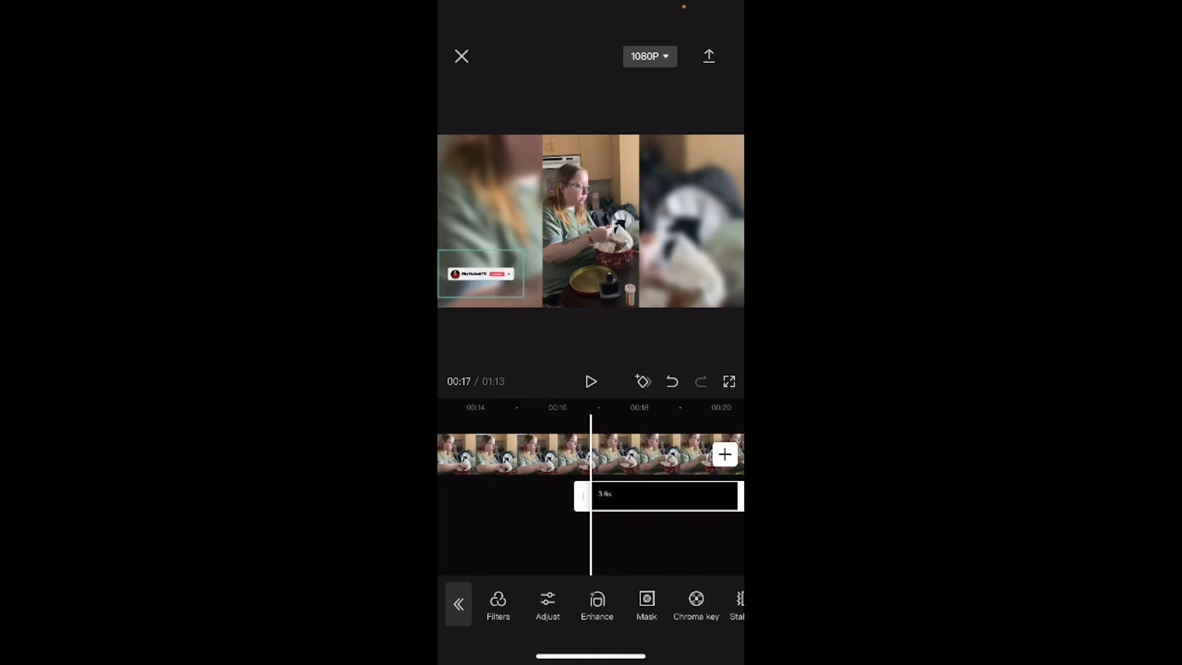
{"action": "left_click", "coordinate": [591, 382]}
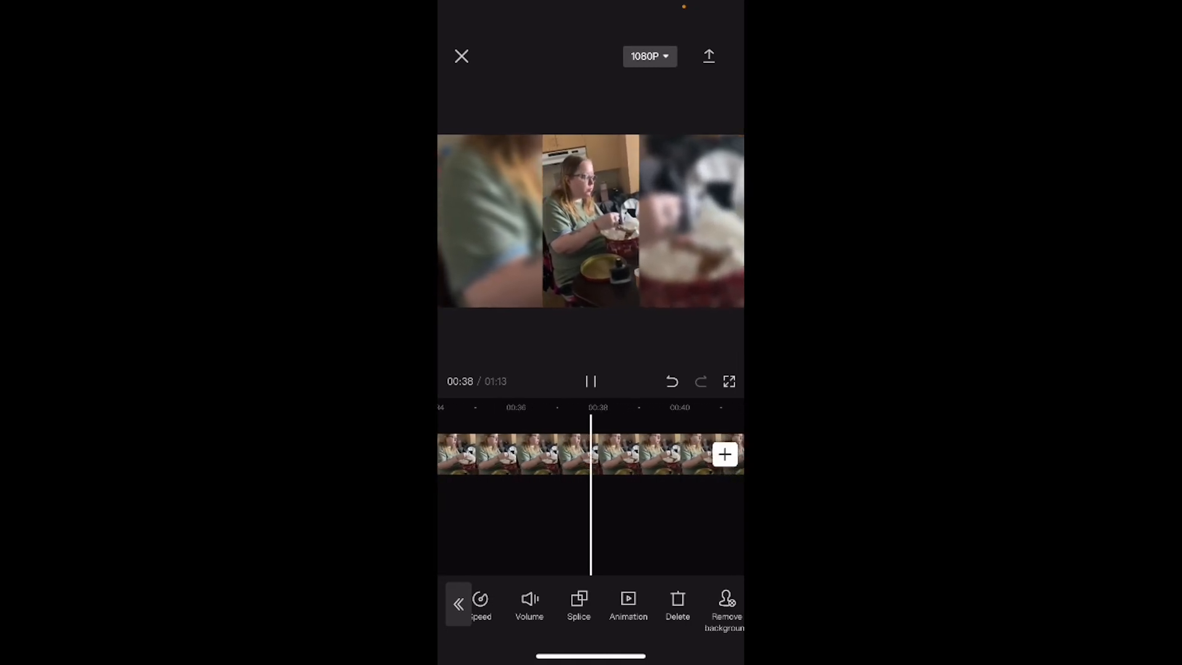
Step: Export the finished video to the device and projects
{"action": "left_click", "coordinate": [708, 57]}
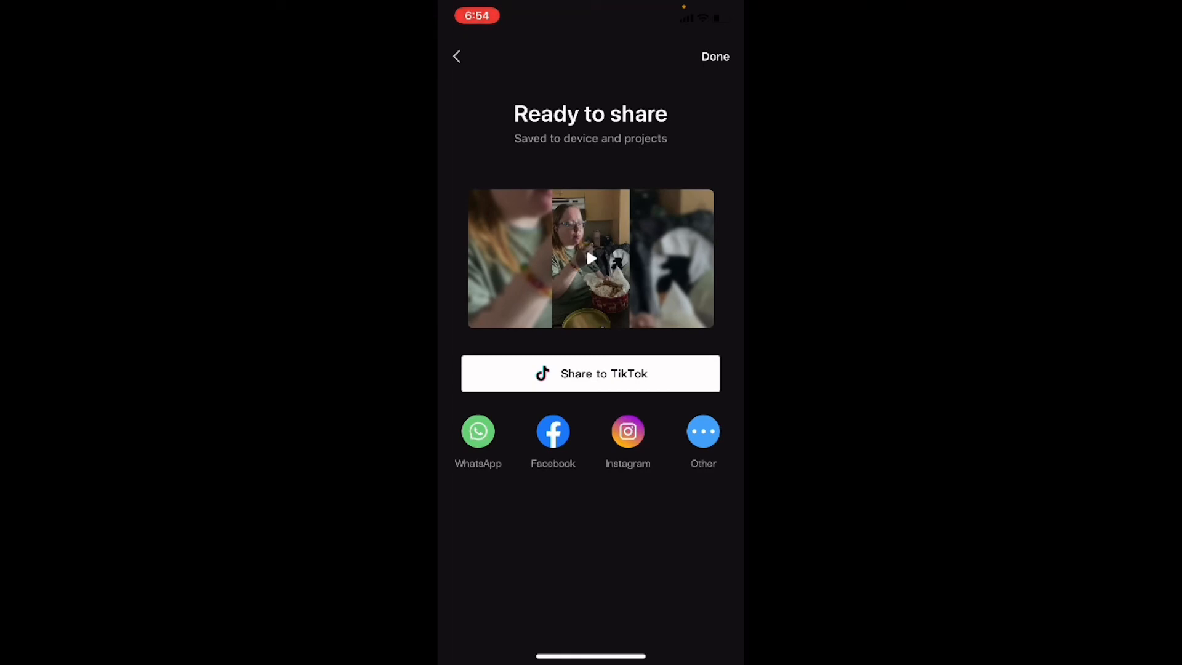